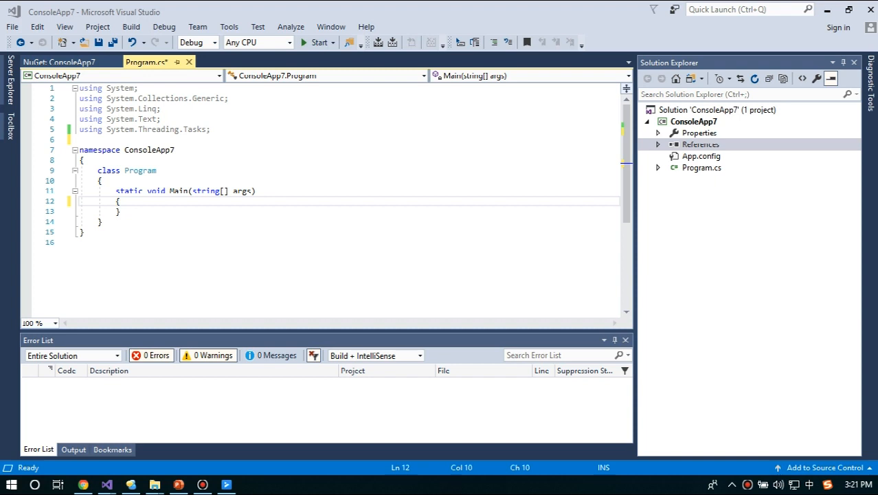
Step: Search NuGet for SPIRE.DOC and install the Spire.Doc package into ConsoleApp7
click(73, 450)
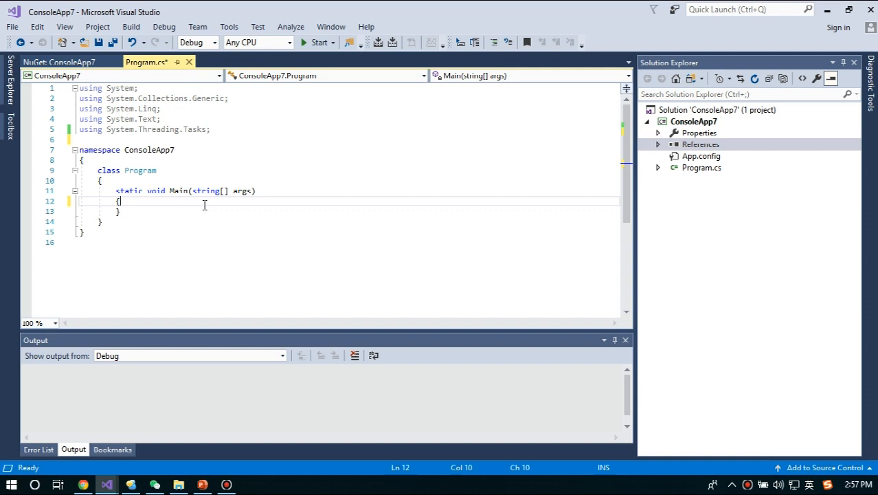
mouse_move(702, 170)
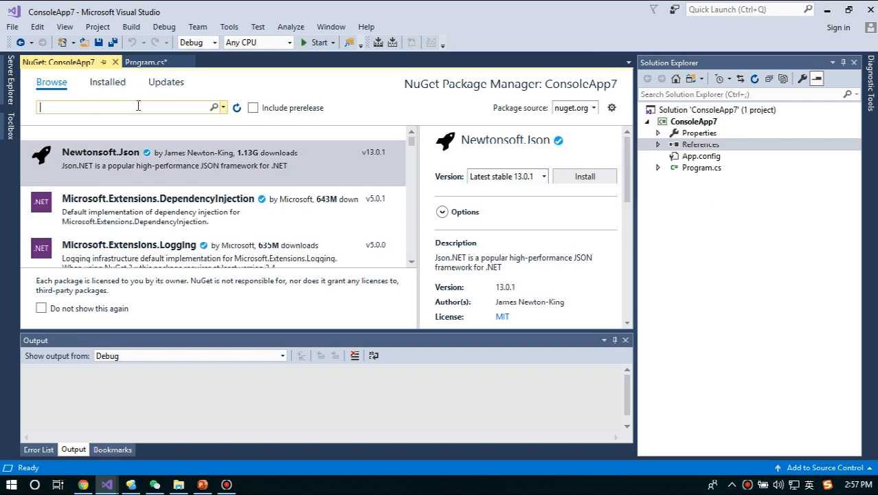
text(SPIRE.DOC)
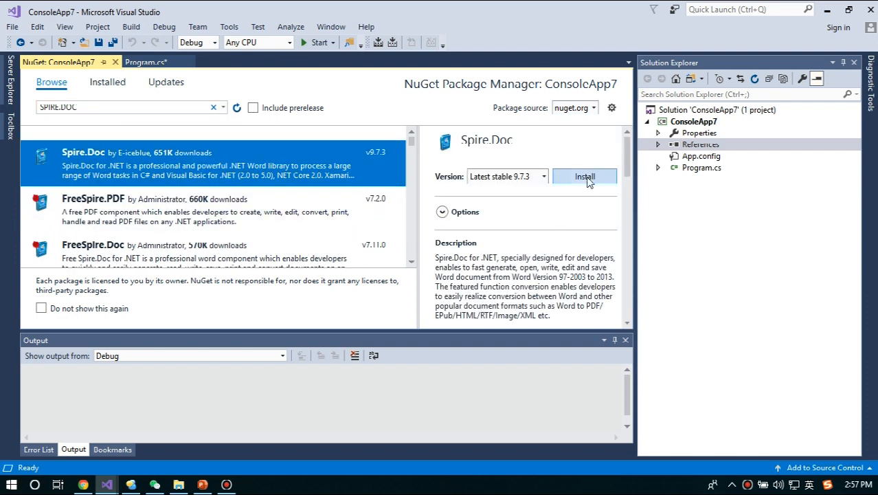
click(146, 62)
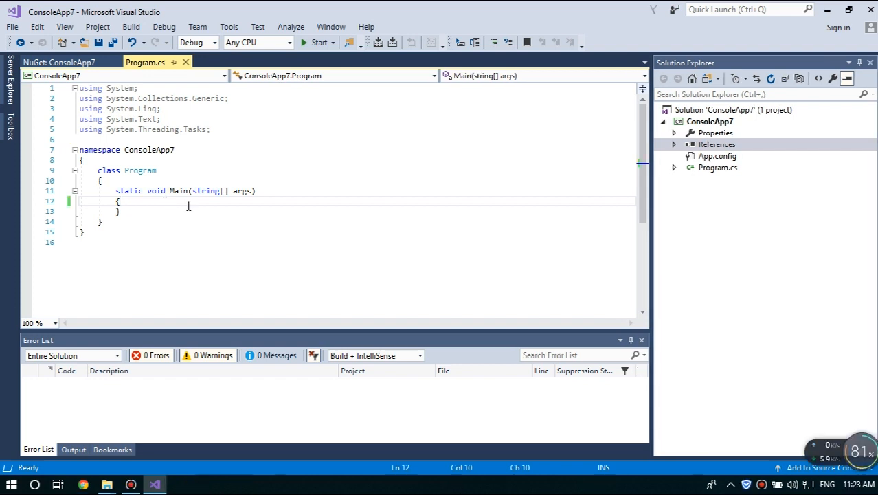
Step: From the References context menu, start Add Reference and browse for DLL files
click(716, 144)
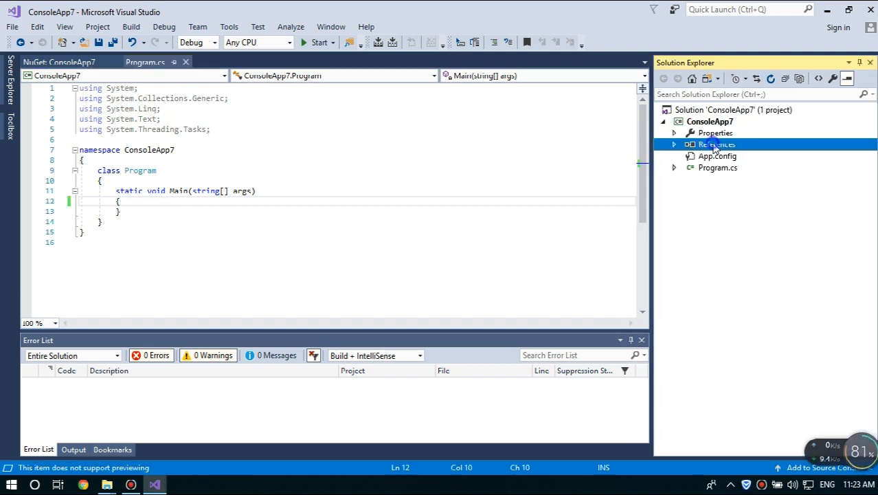
right_click(717, 145)
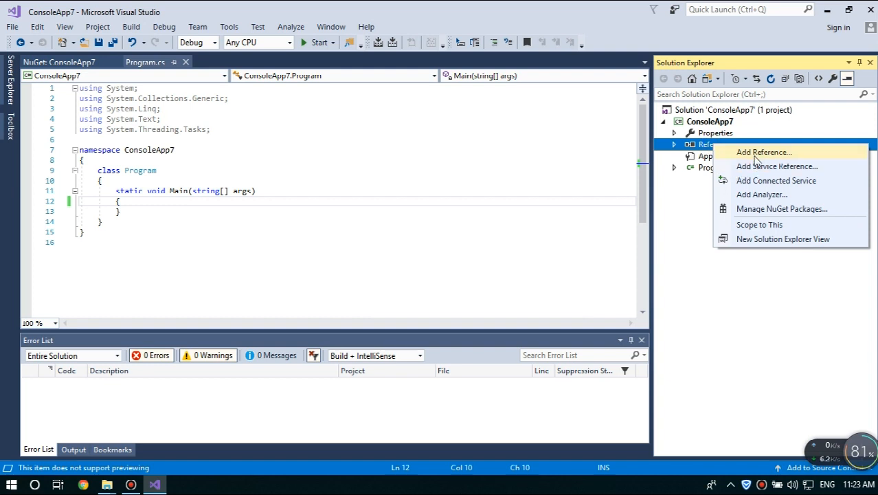
click(764, 152)
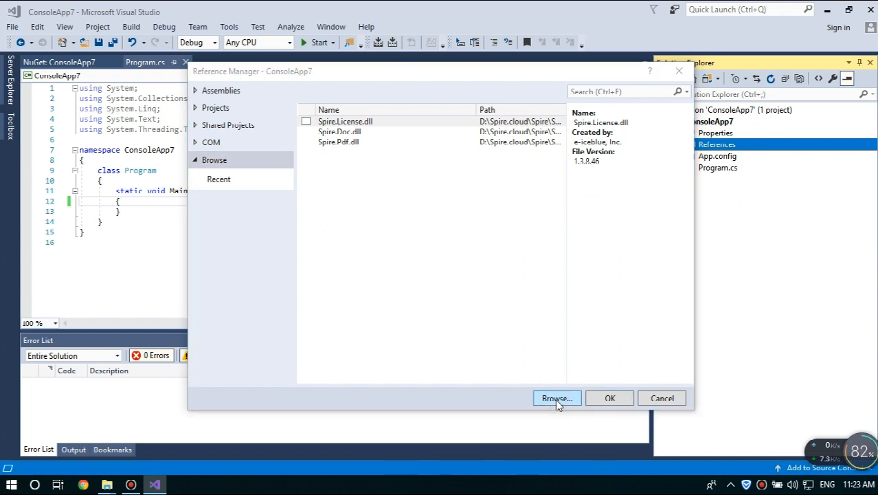
click(557, 397)
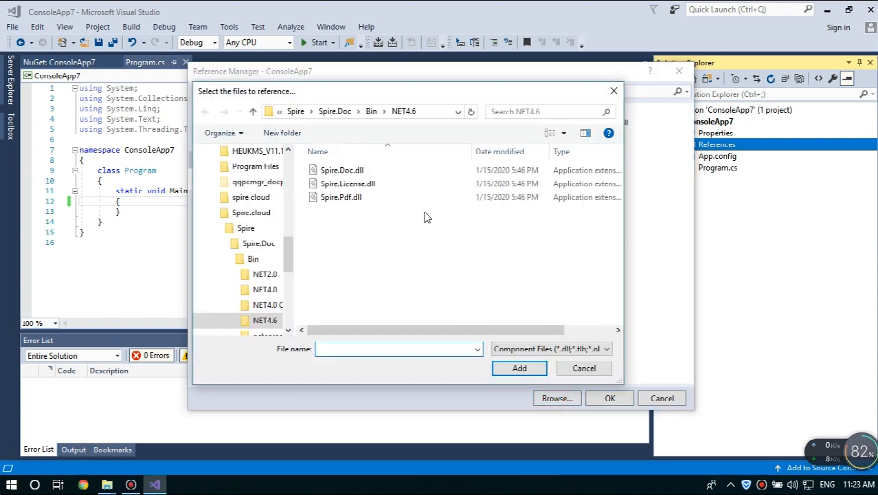
mouse_move(341, 198)
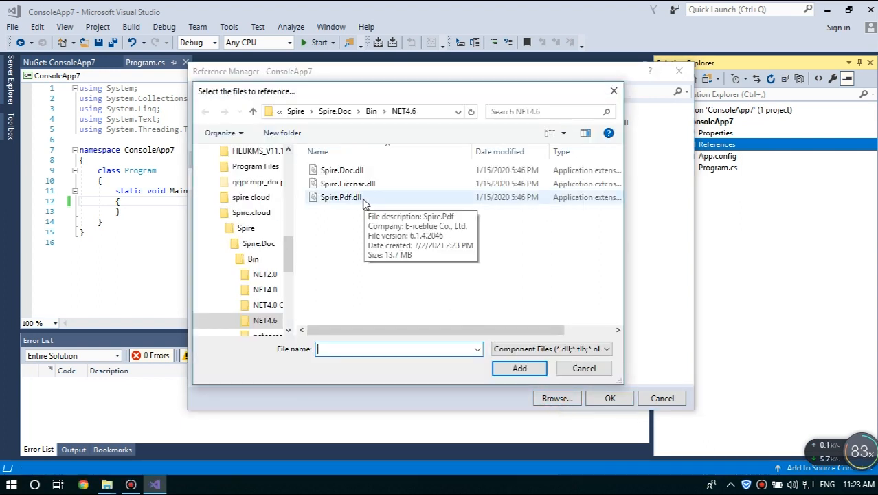
Step: Add Spire.Doc.dll, Spire.License.dll and Spire.Pdf.dll from NET4.6 as references
click(342, 170)
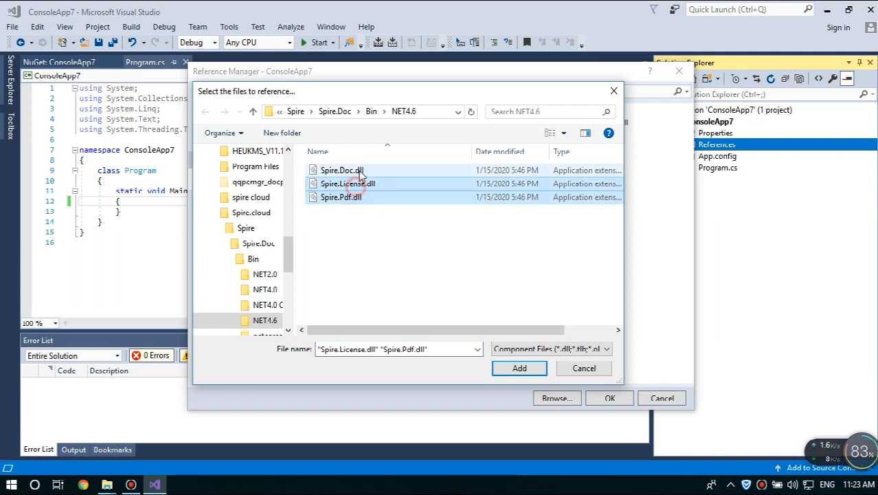
click(342, 170)
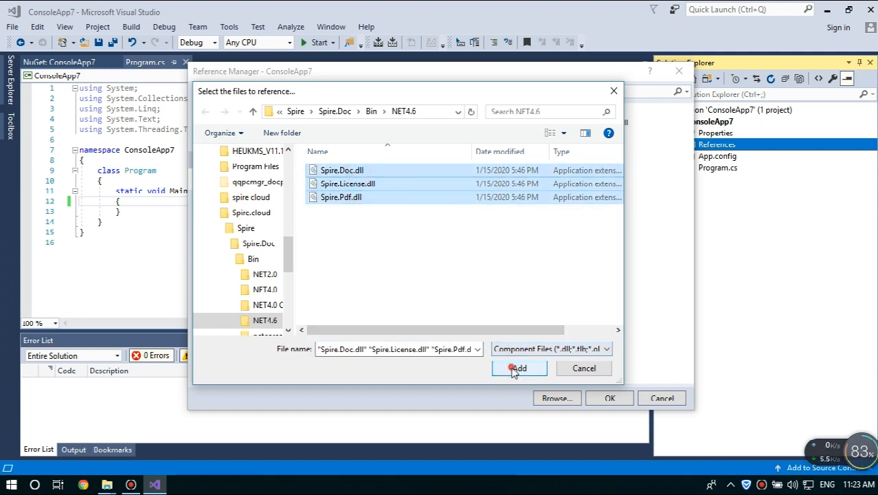
click(519, 368)
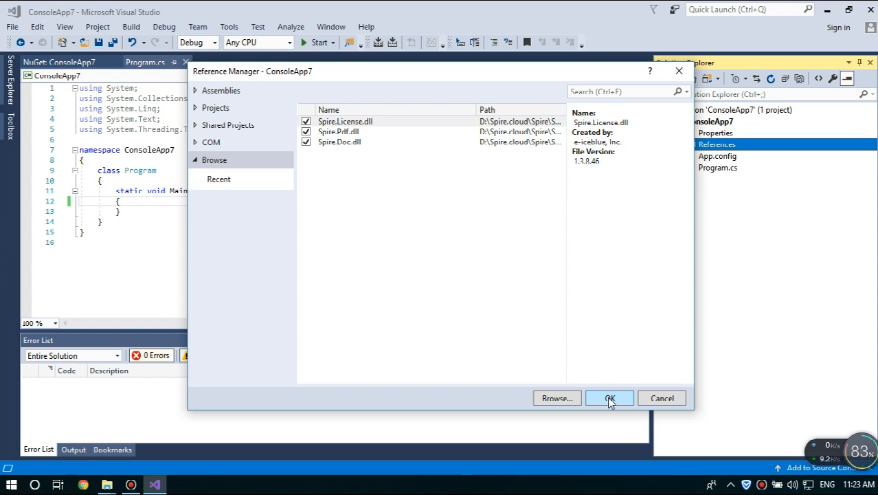
click(609, 398)
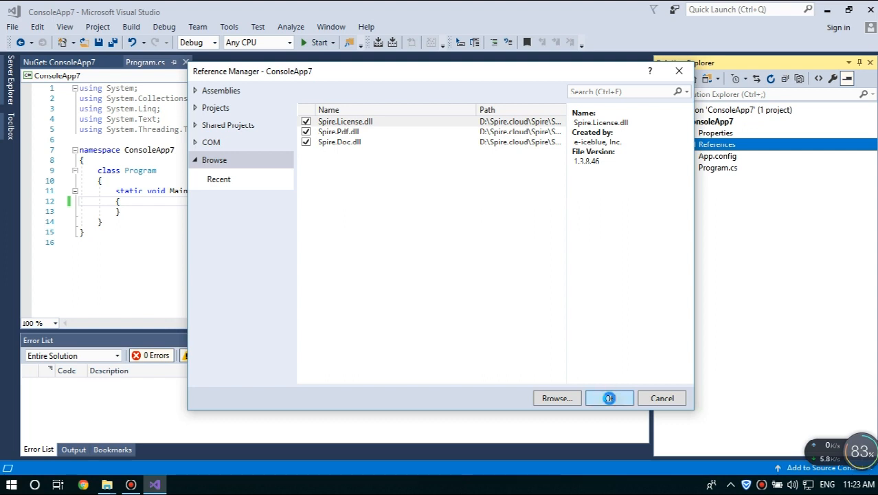
click(609, 398)
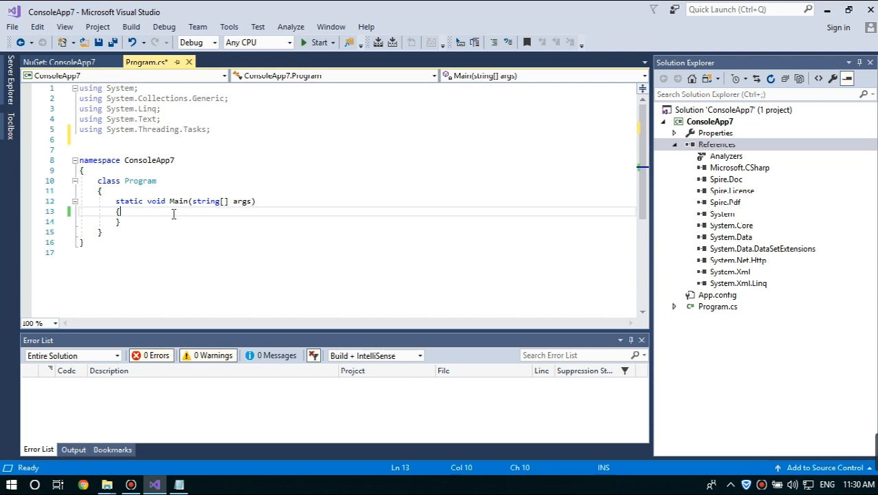
mouse_move(148, 219)
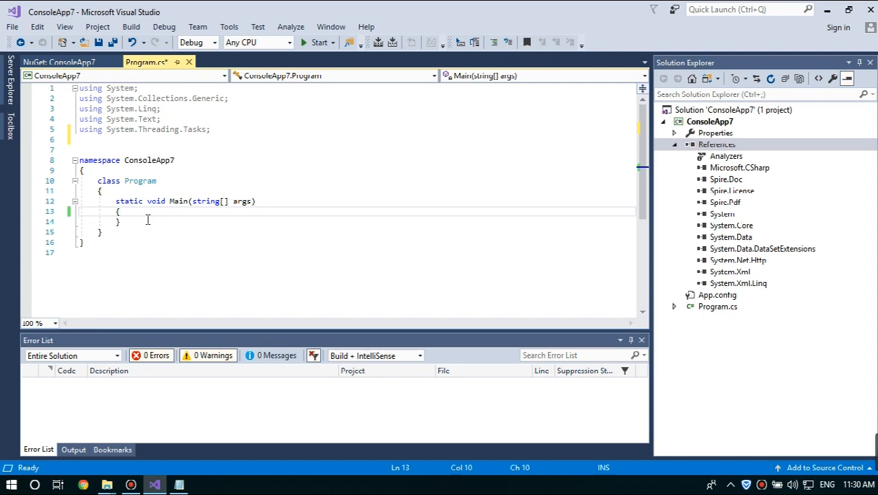
Step: In Main, write 'Document doc = new Document();' and 'Section section = doc.AddSection();'
key(enter)
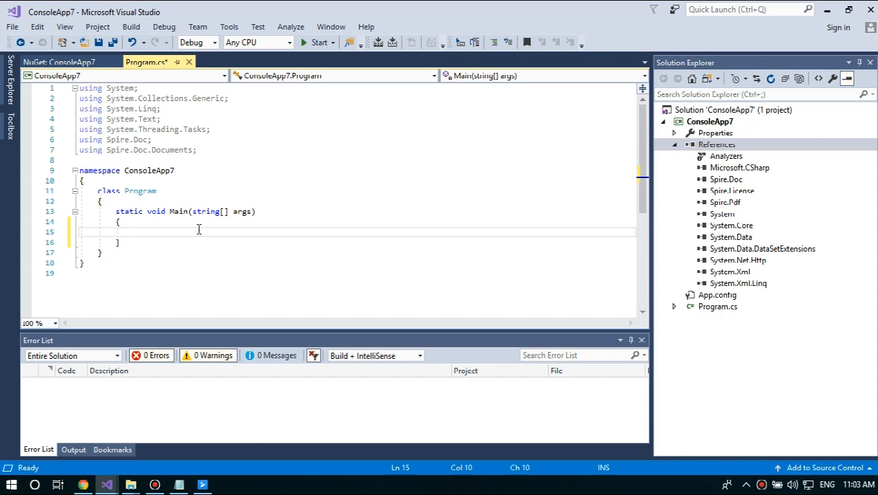
text(Document doc = new Document();)
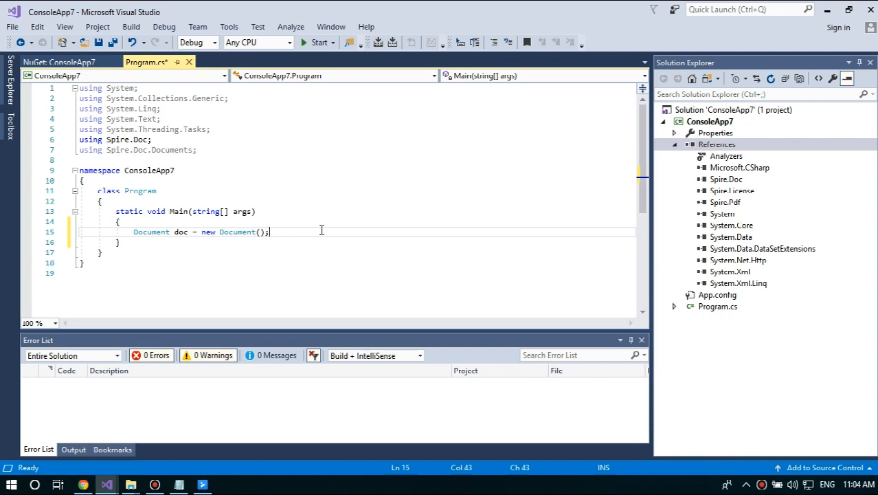
key(enter)
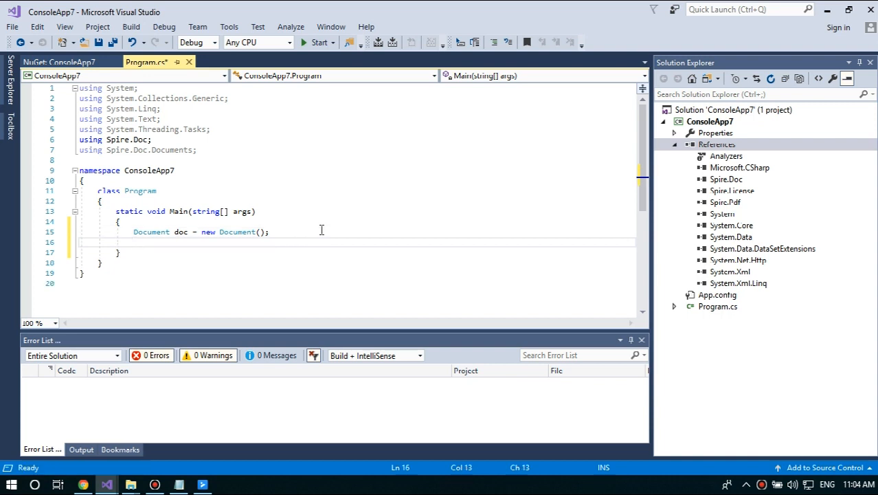
text(Section section = doc.AddSection();)
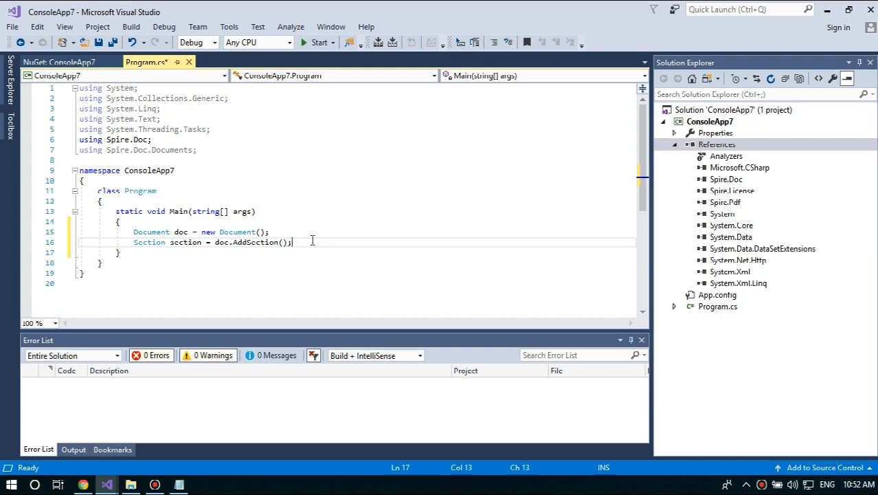
Step: Add 'Paragraph Para = section.AddParagraph();' and append the text 'my first document'
text(Paragraph Para = section.AddParagraph();)
text(Para.AppendText("my );)
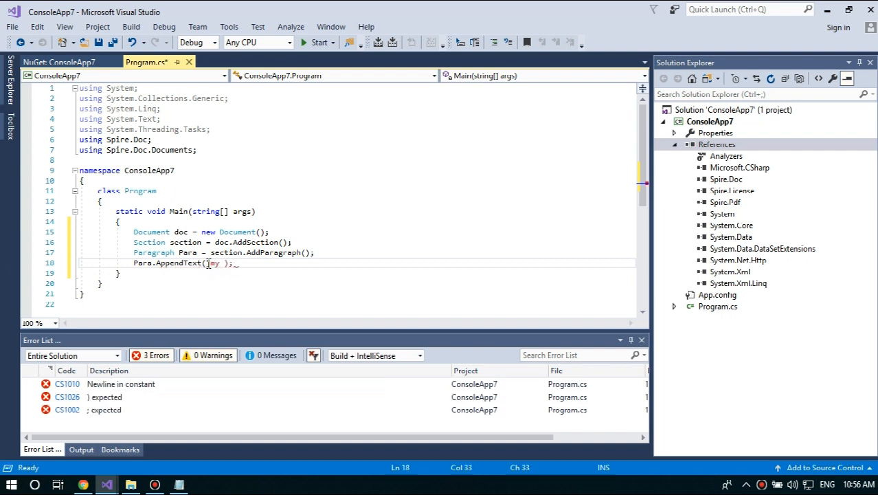
text(first d)
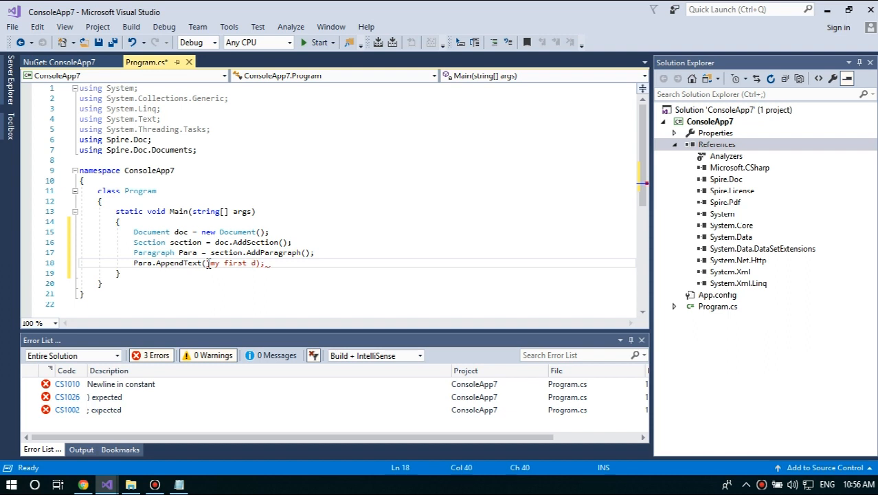
text(ocument)
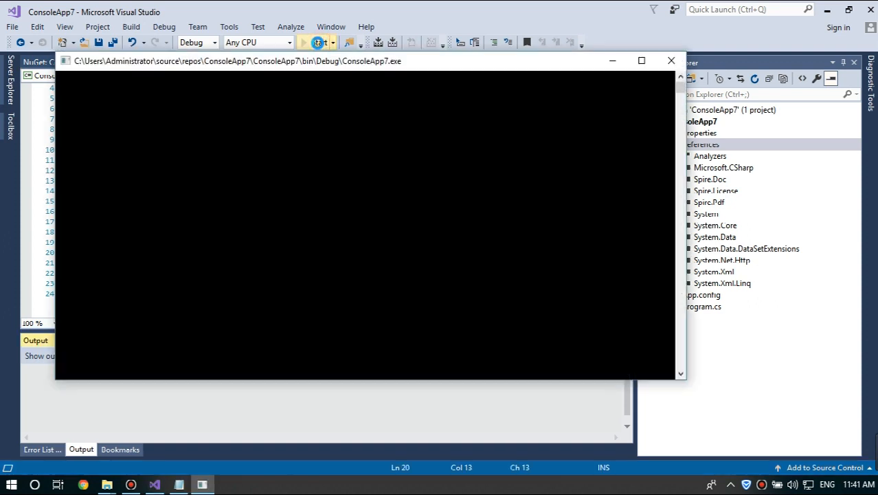
Step: Run the app, then open OperateWord.docx from bin > Debug in Folder View
click(305, 42)
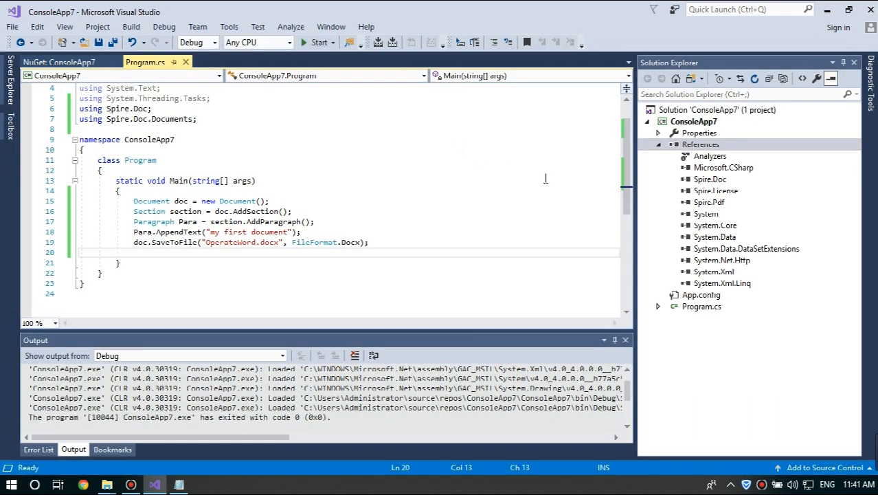
click(692, 79)
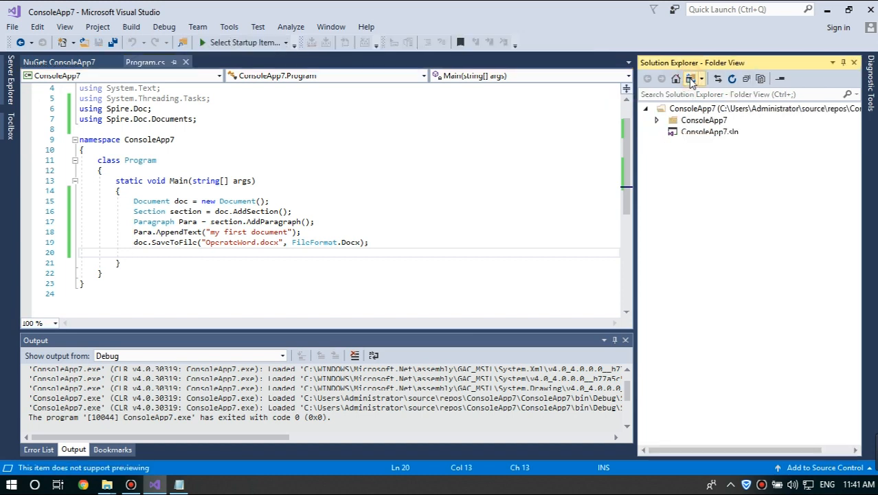
click(658, 119)
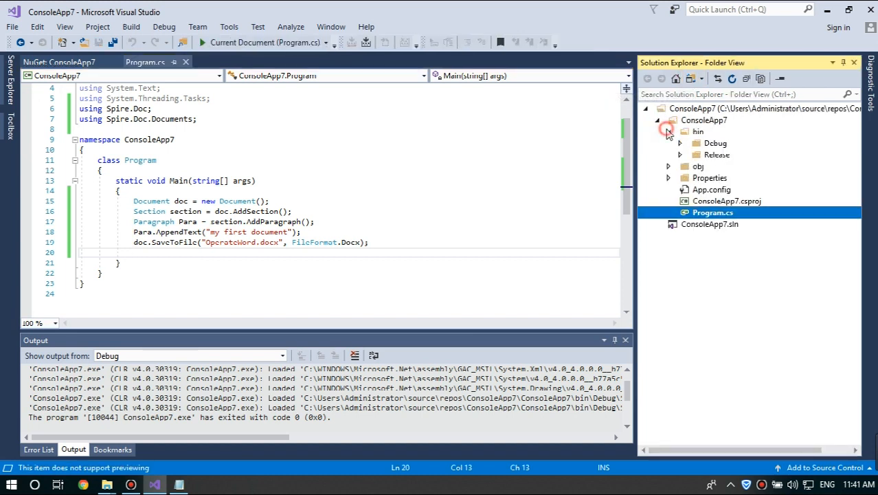
click(679, 143)
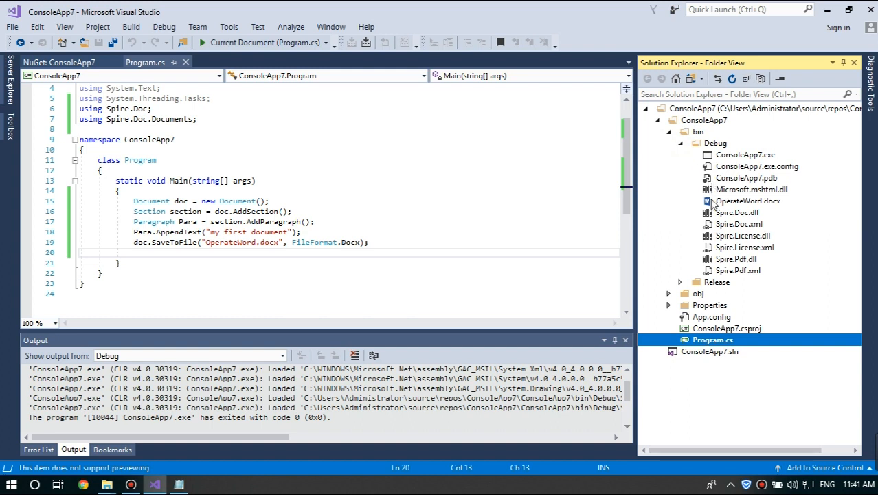
double_click(748, 201)
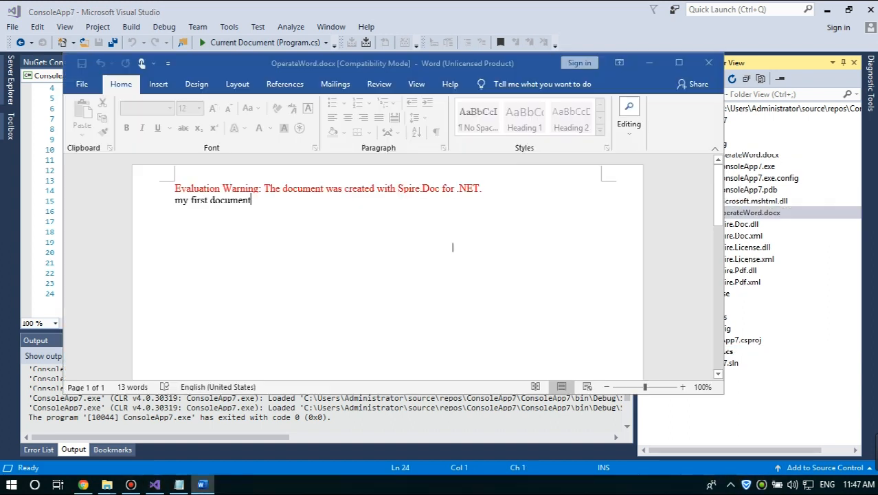
mouse_move(382, 186)
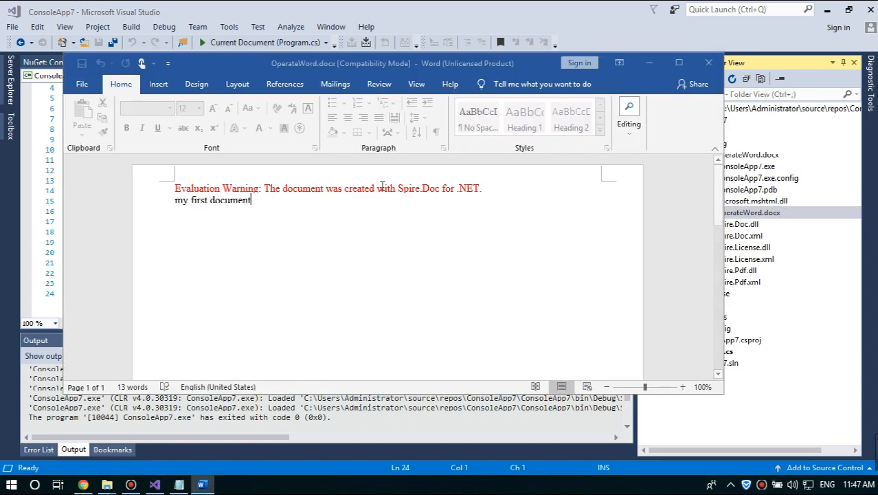